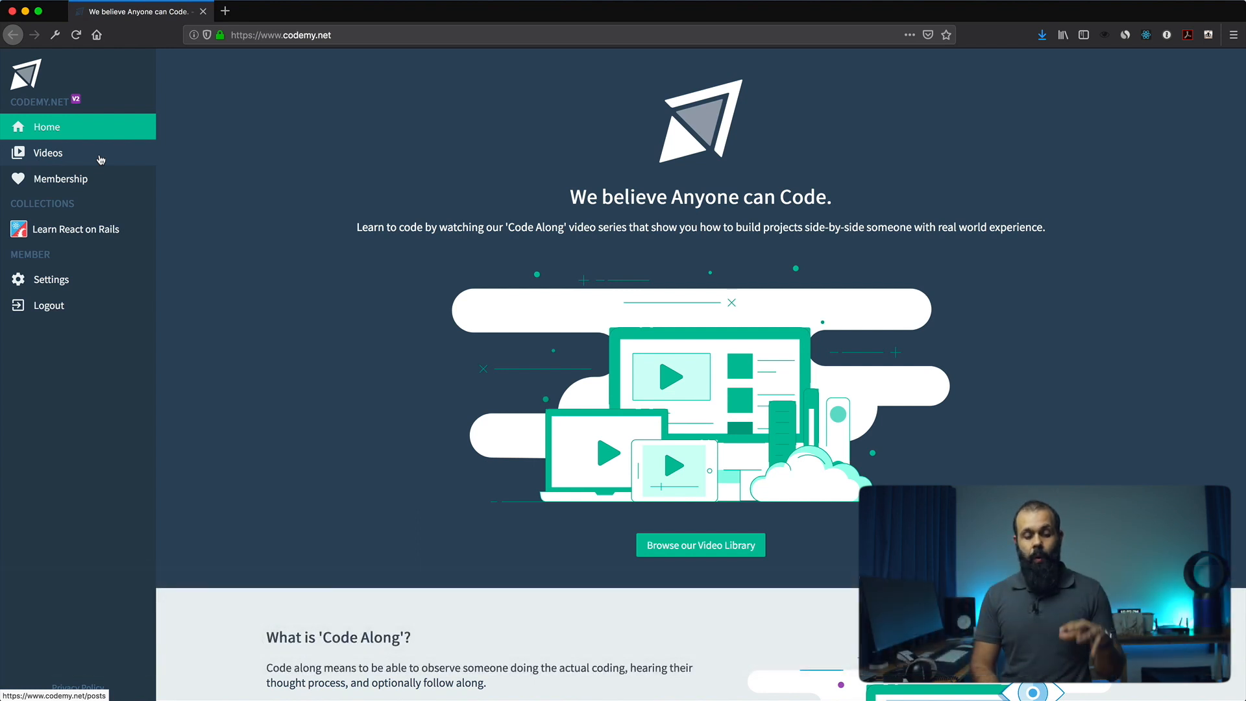
Open the Video Library from the sidebar, showing course sets with coloured icons.
left_click(48, 153)
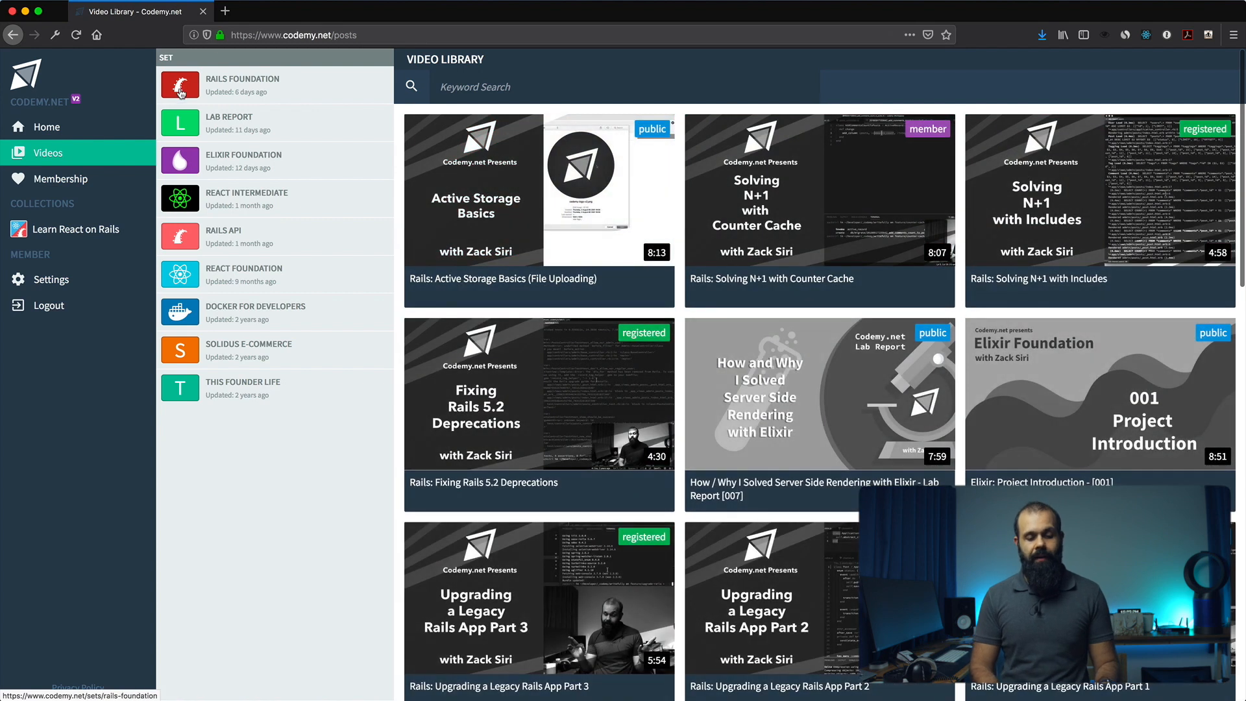
mouse_move(181, 356)
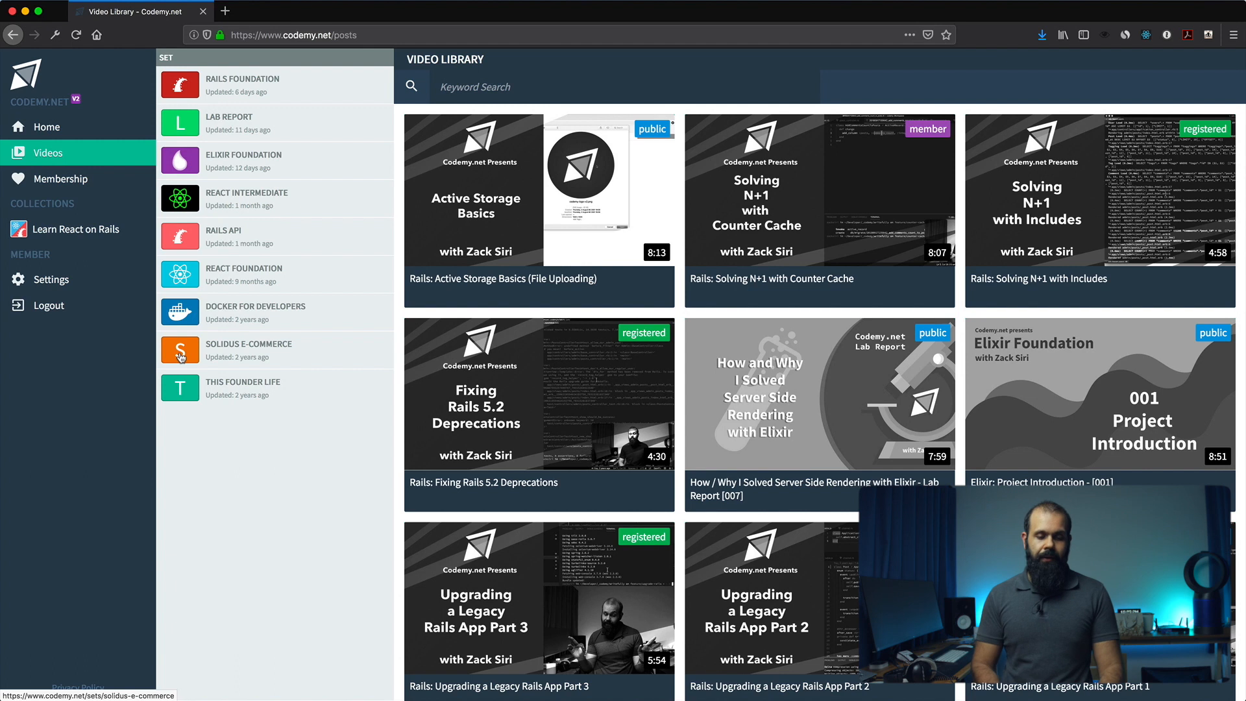
mouse_move(198, 163)
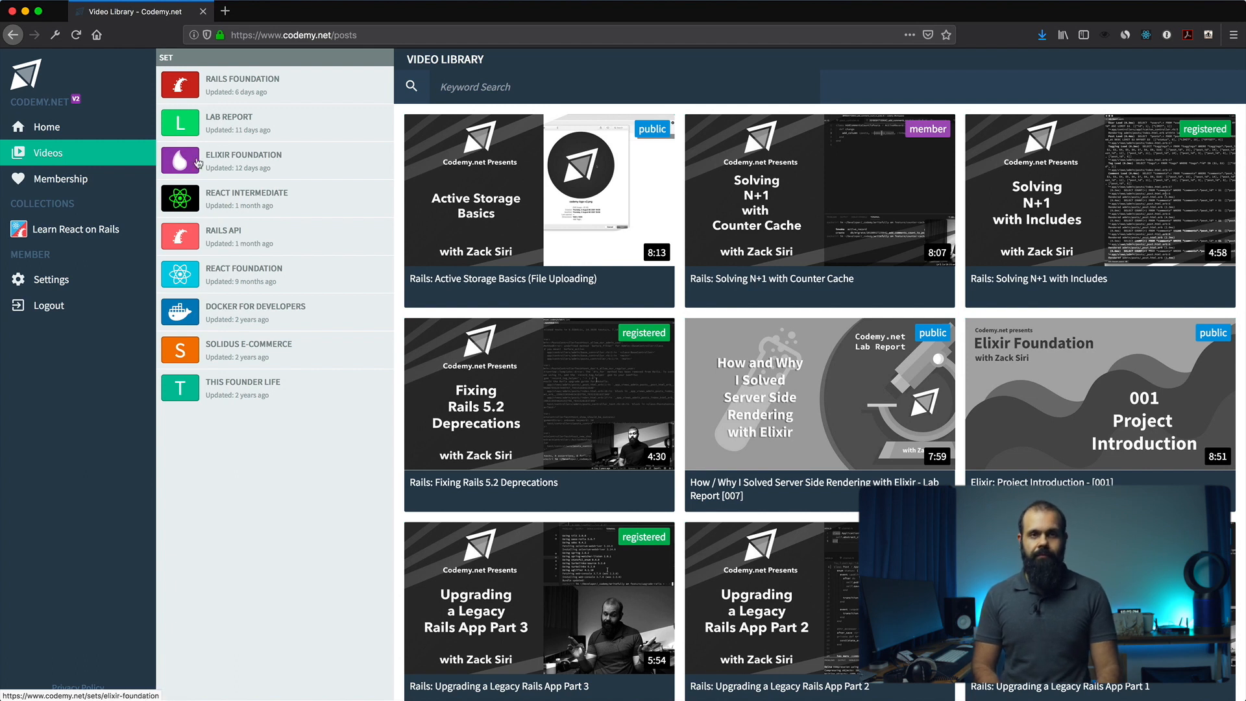
mouse_move(178, 139)
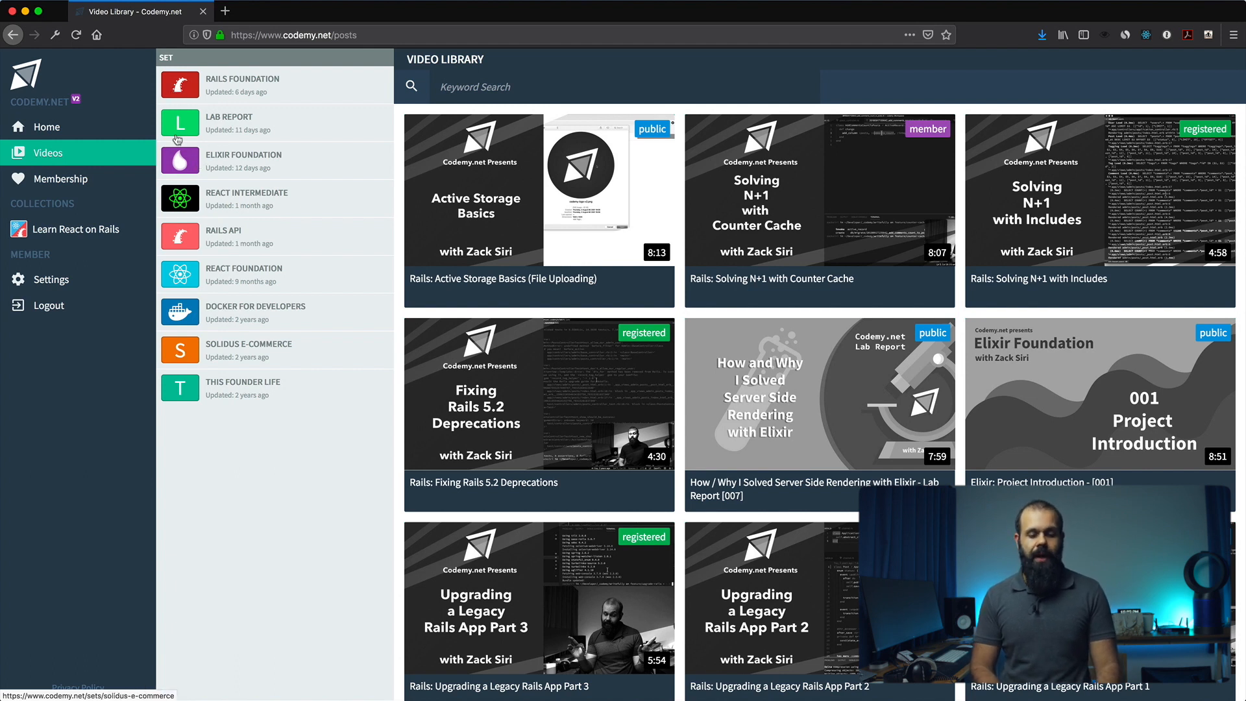
mouse_move(278, 264)
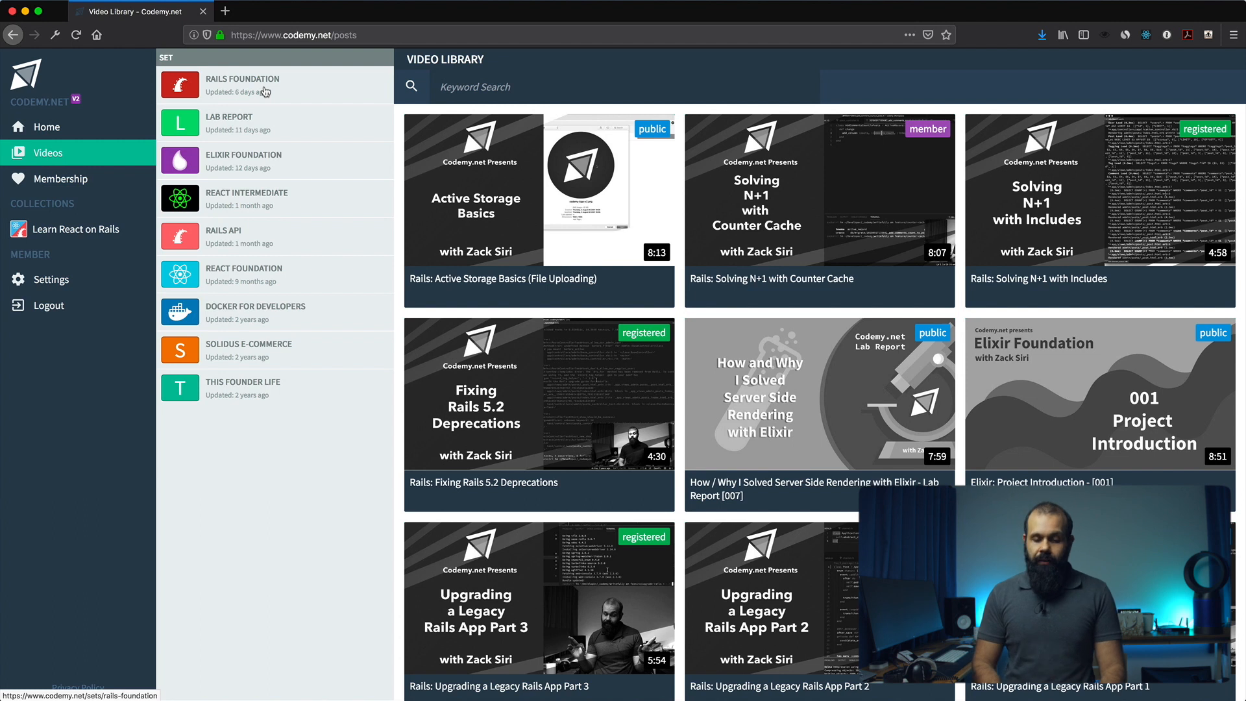
mouse_move(75, 229)
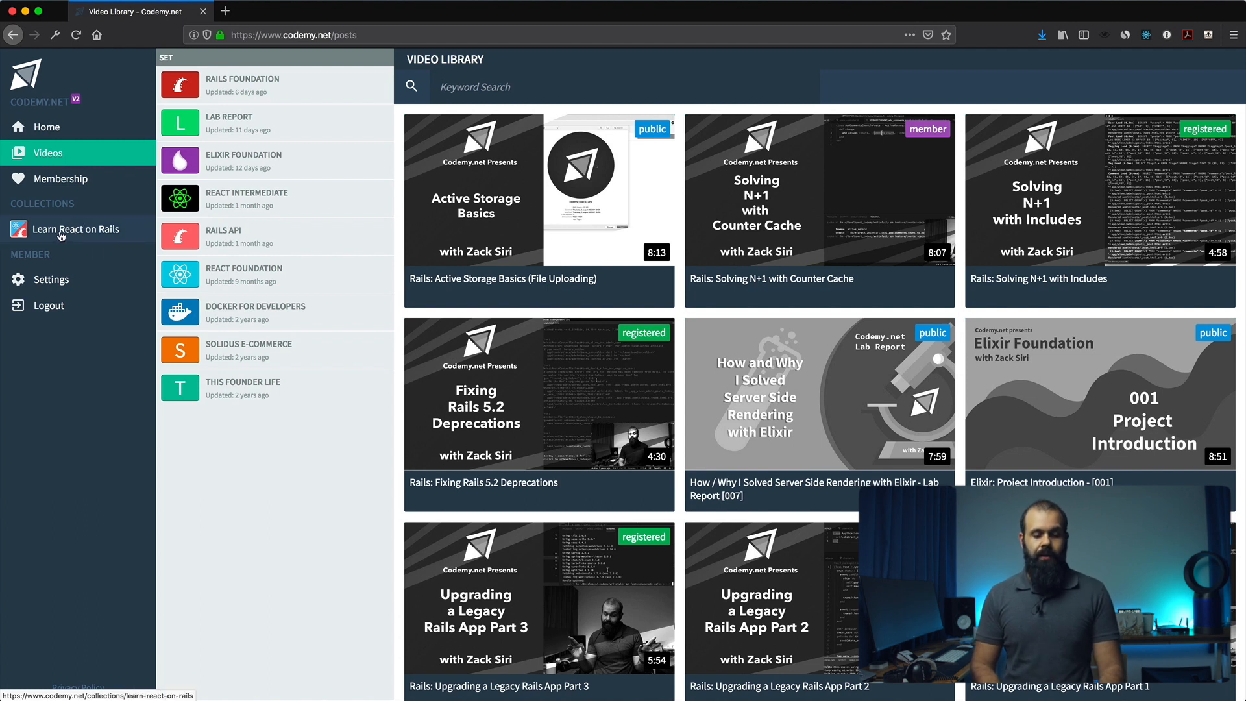
Open the Learn React on Rails collection with its dated episode timeline.
left_click(75, 228)
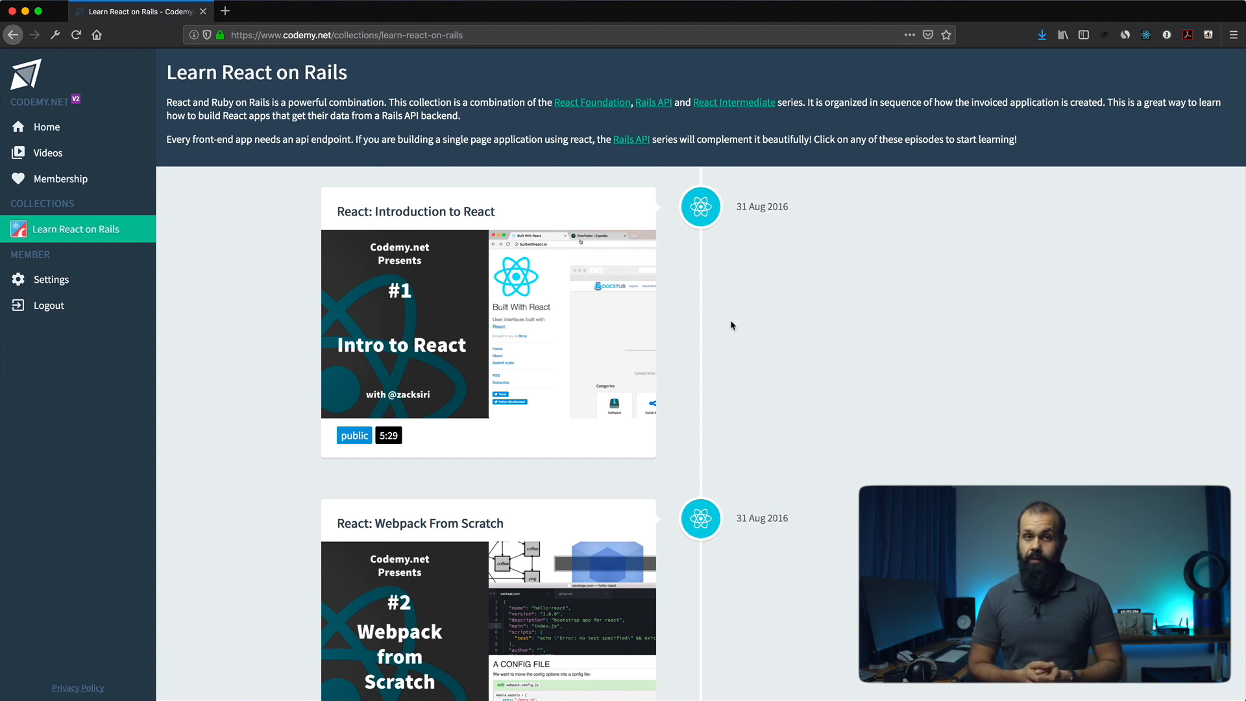
scroll("down", 3)
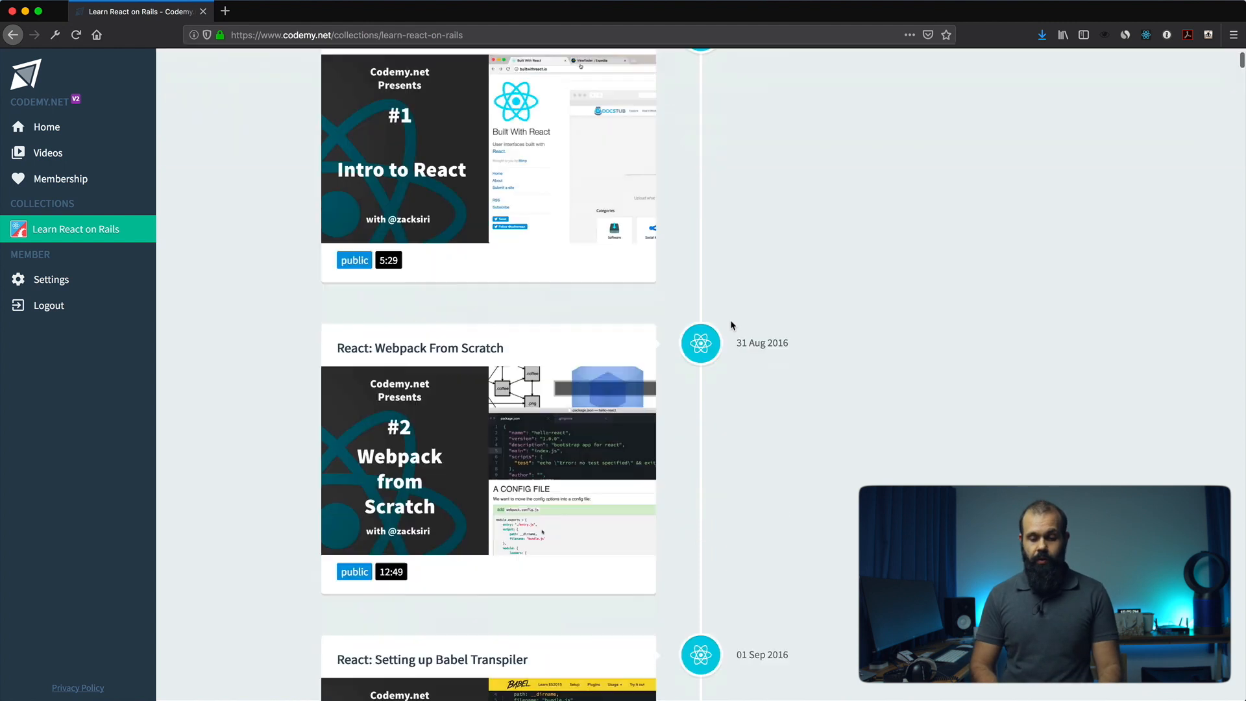
scroll("up", 3)
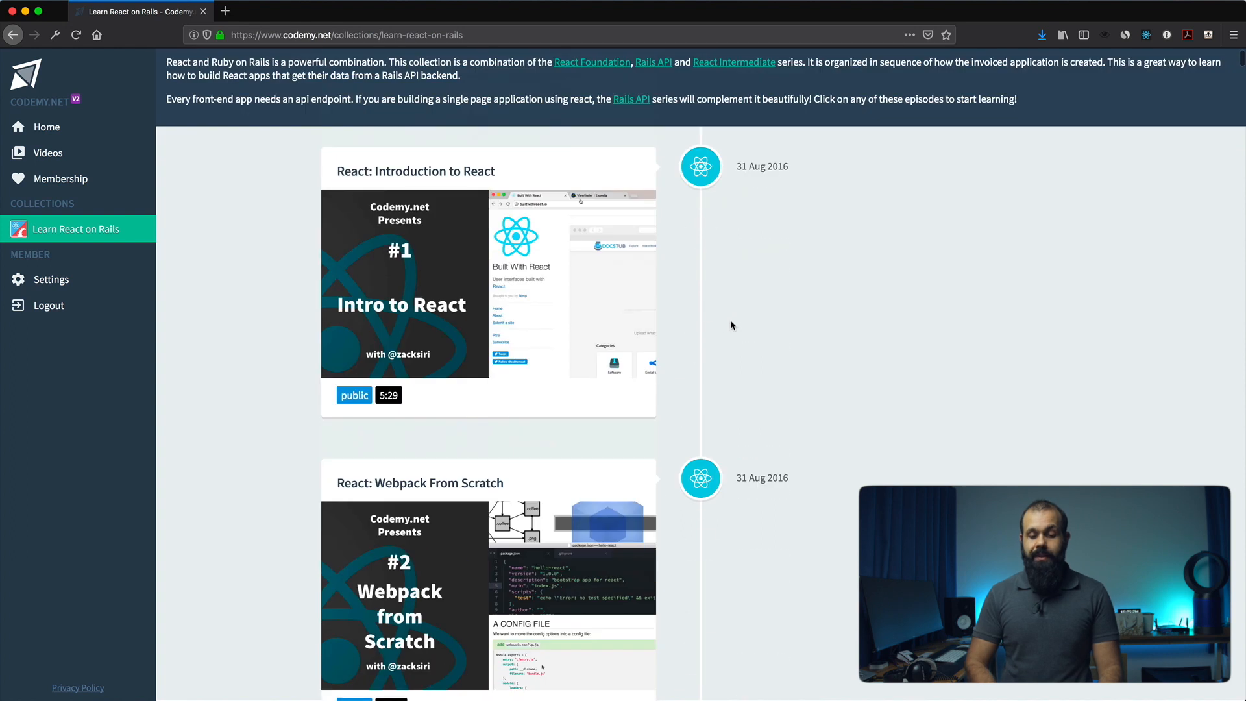
scroll("up", 3)
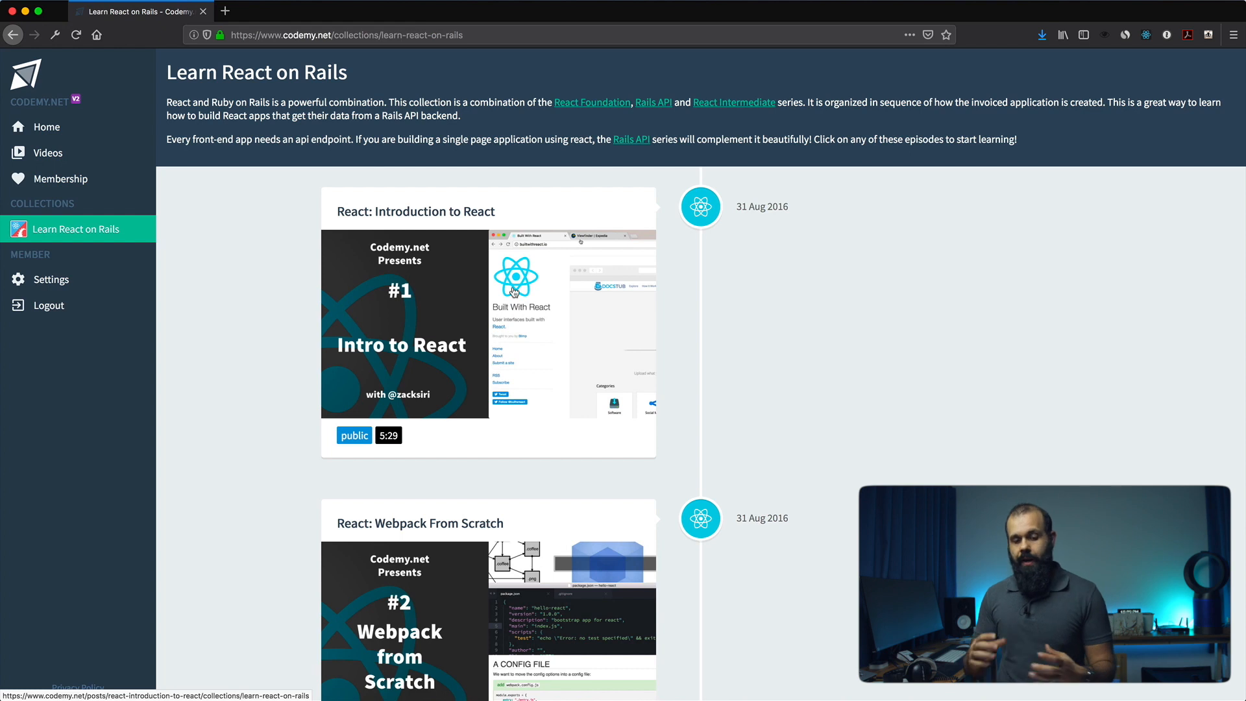
scroll("down", 3)
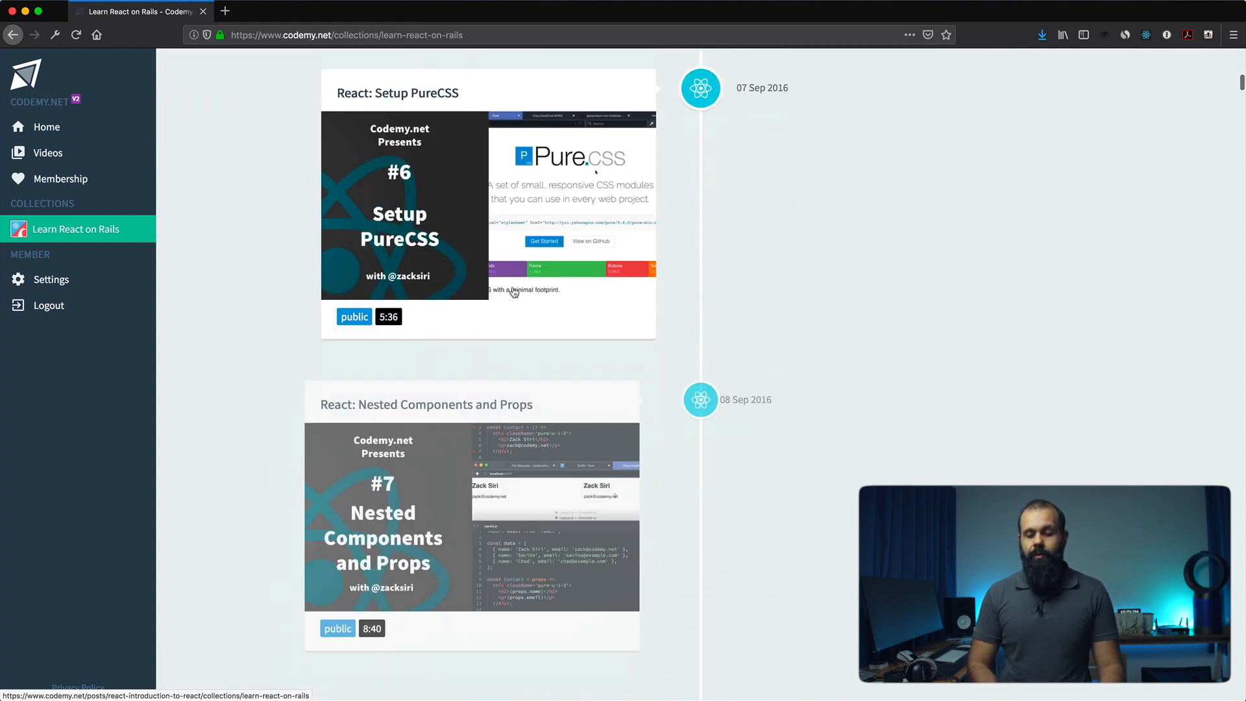
scroll("down", 3)
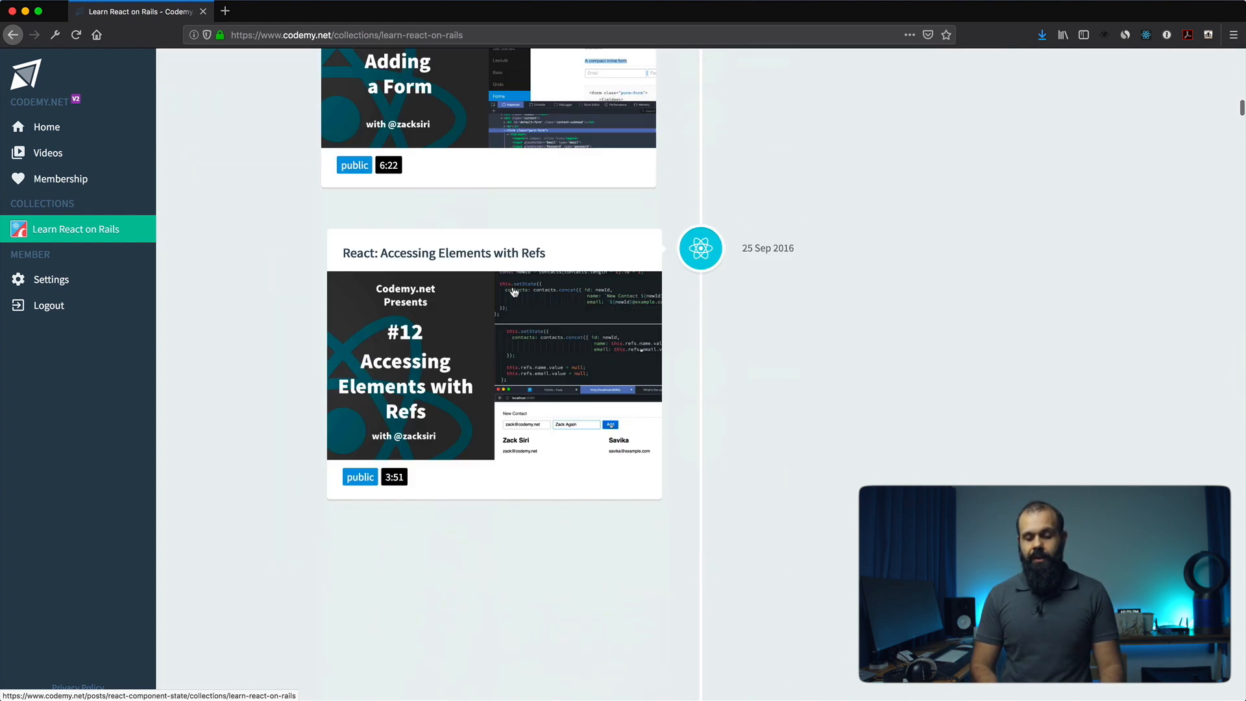
scroll("down", 3)
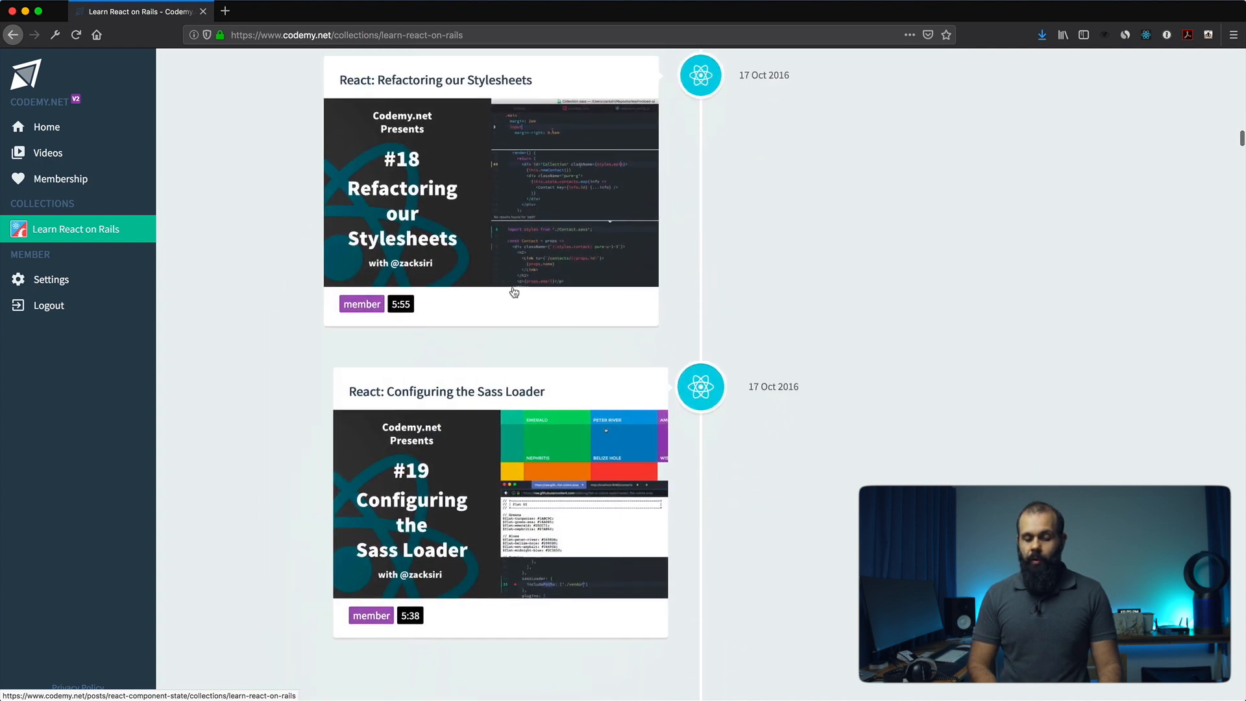
scroll("down", 3)
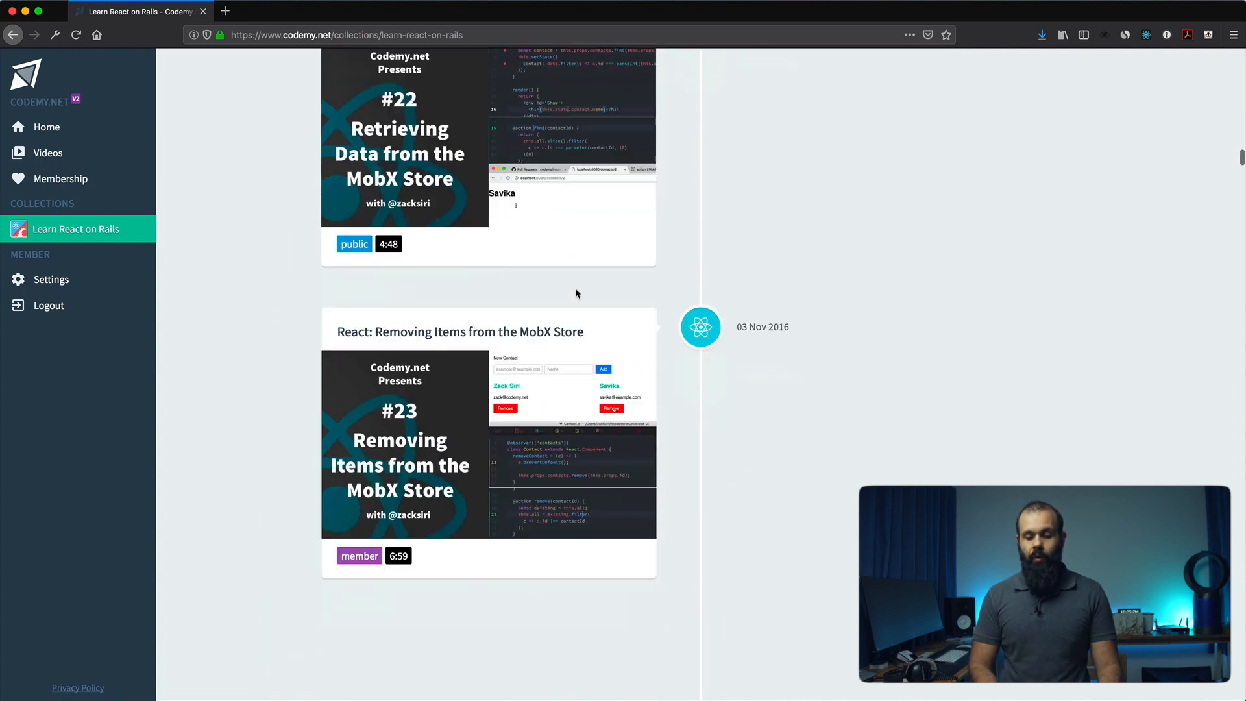
scroll("down", 3)
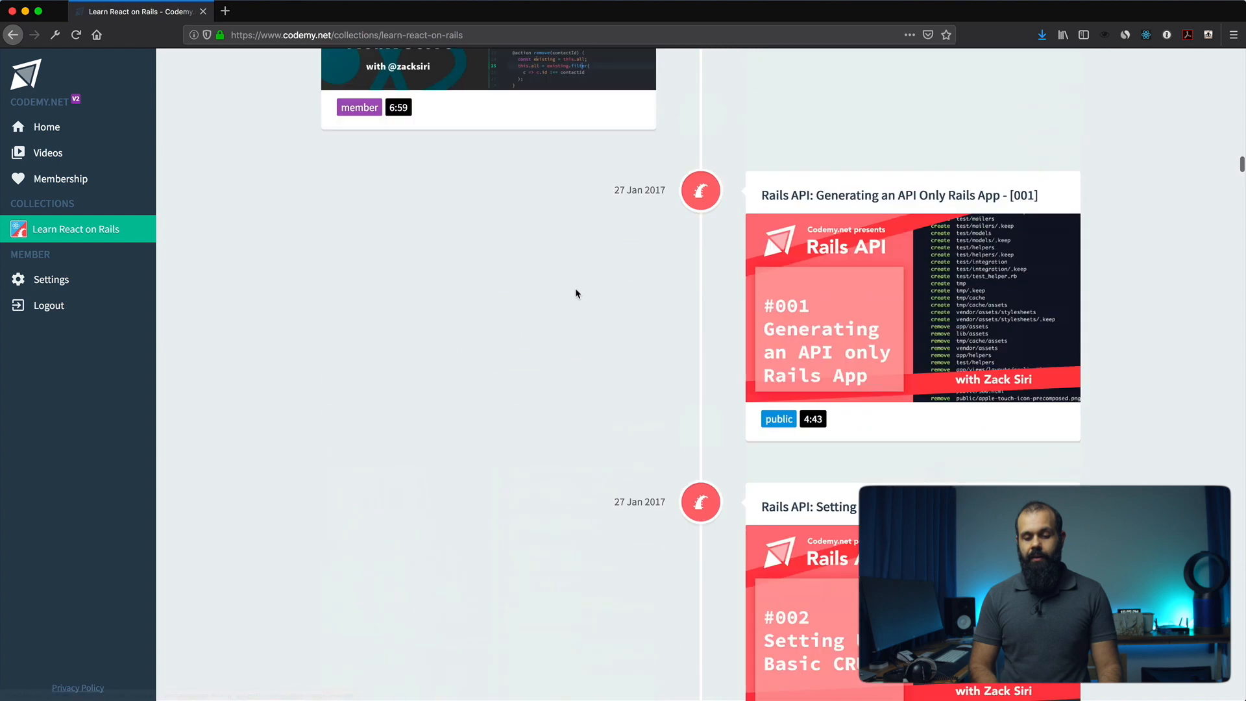
scroll("up", 3)
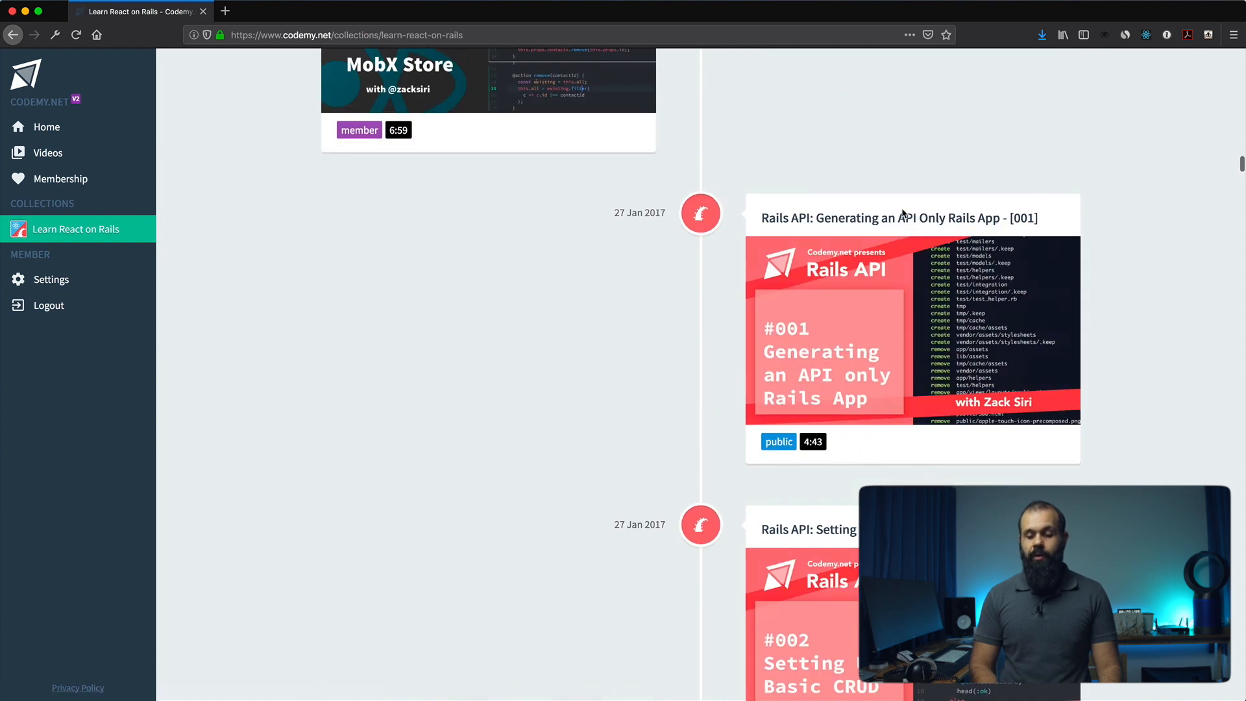
scroll("up", 3)
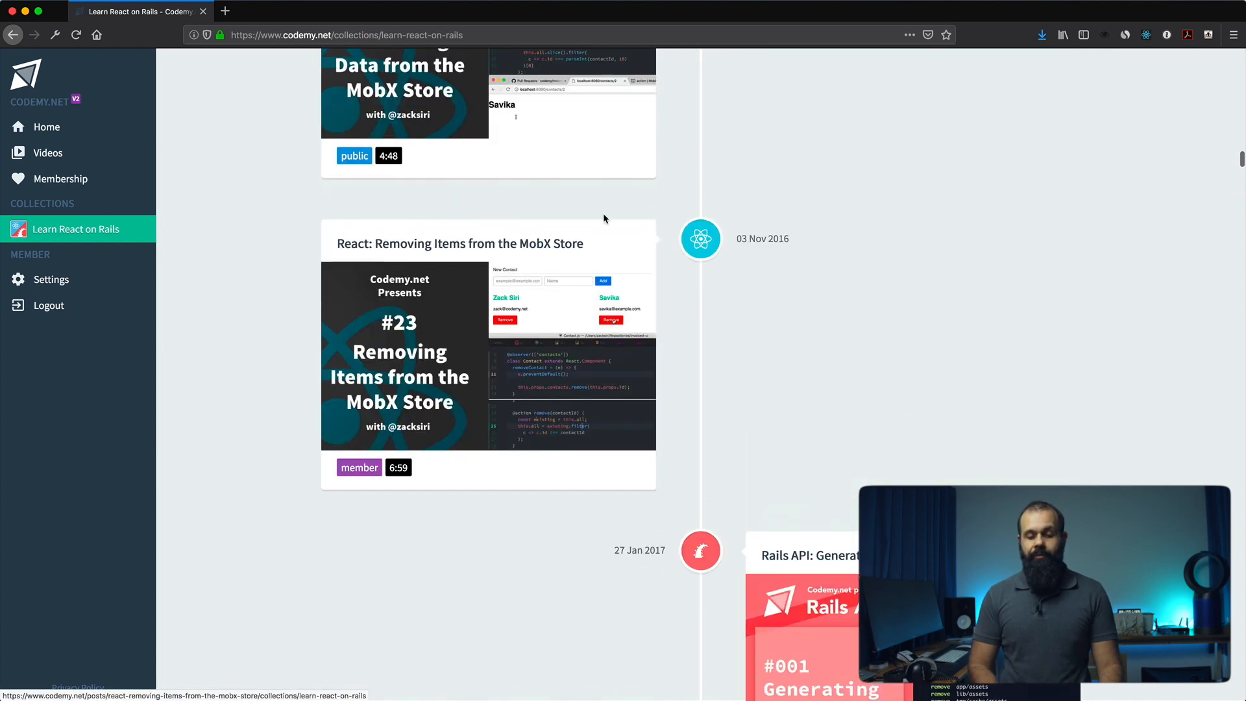
scroll("down", 3)
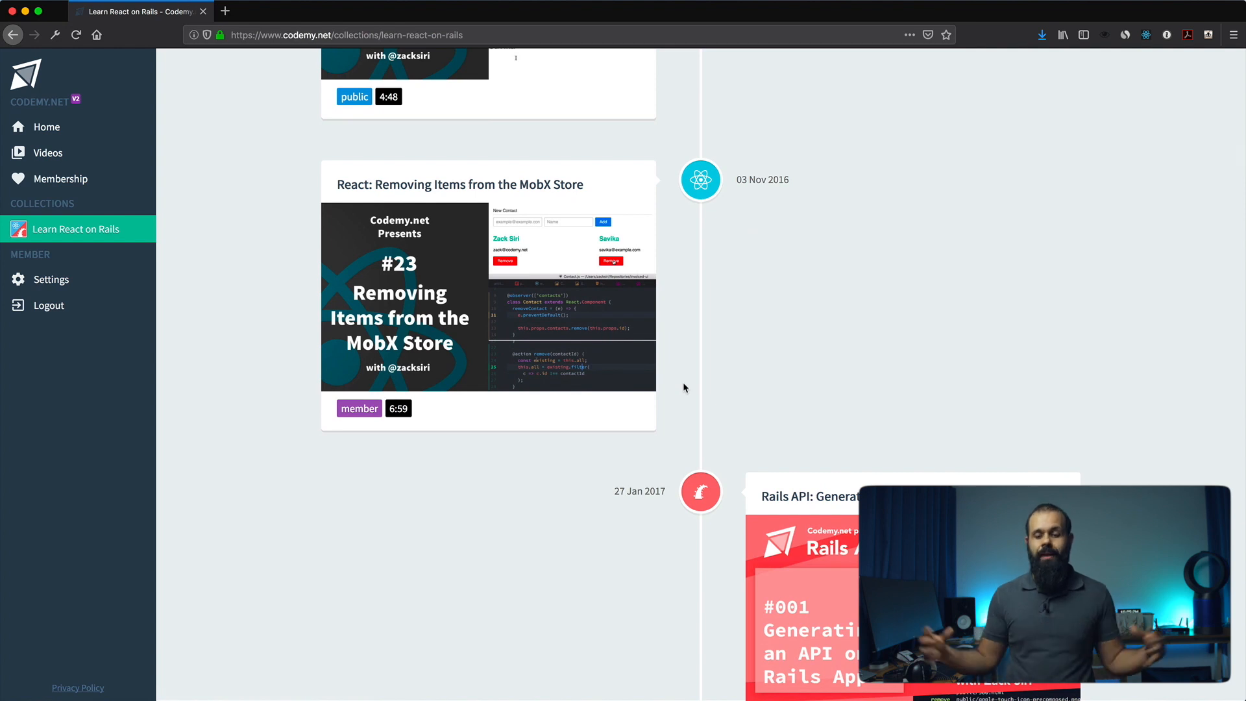
scroll("down", 3)
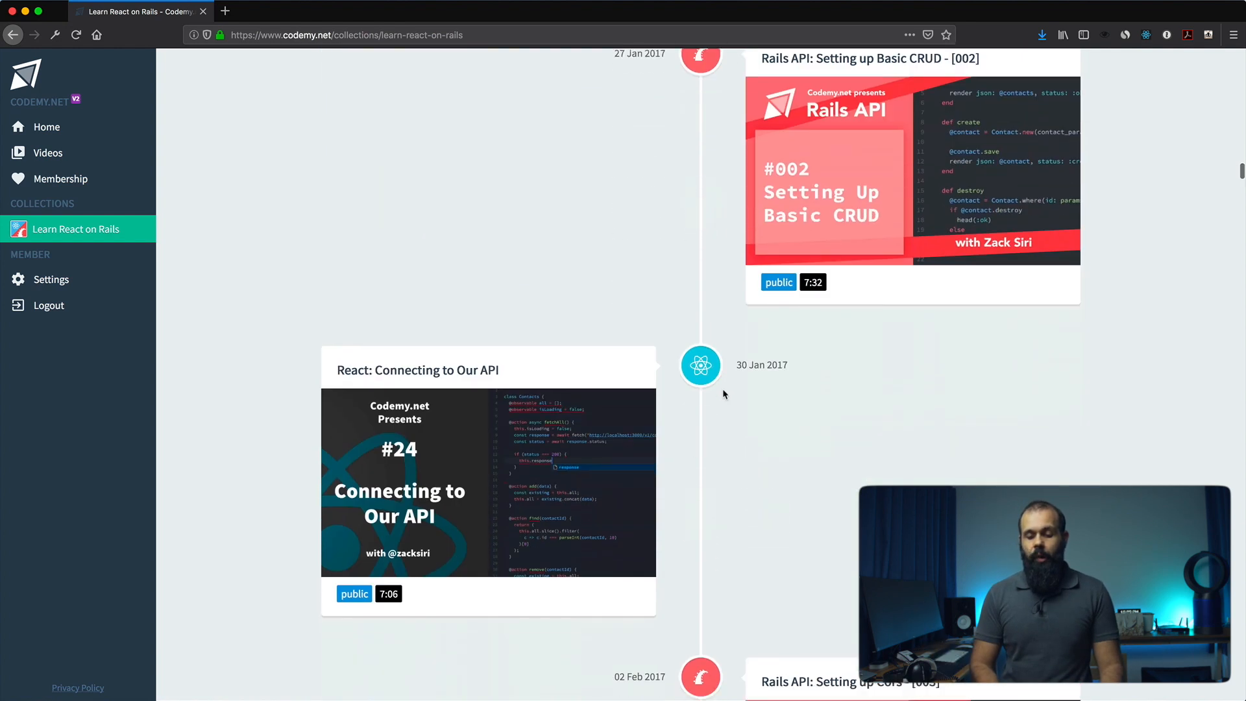
scroll("down", 3)
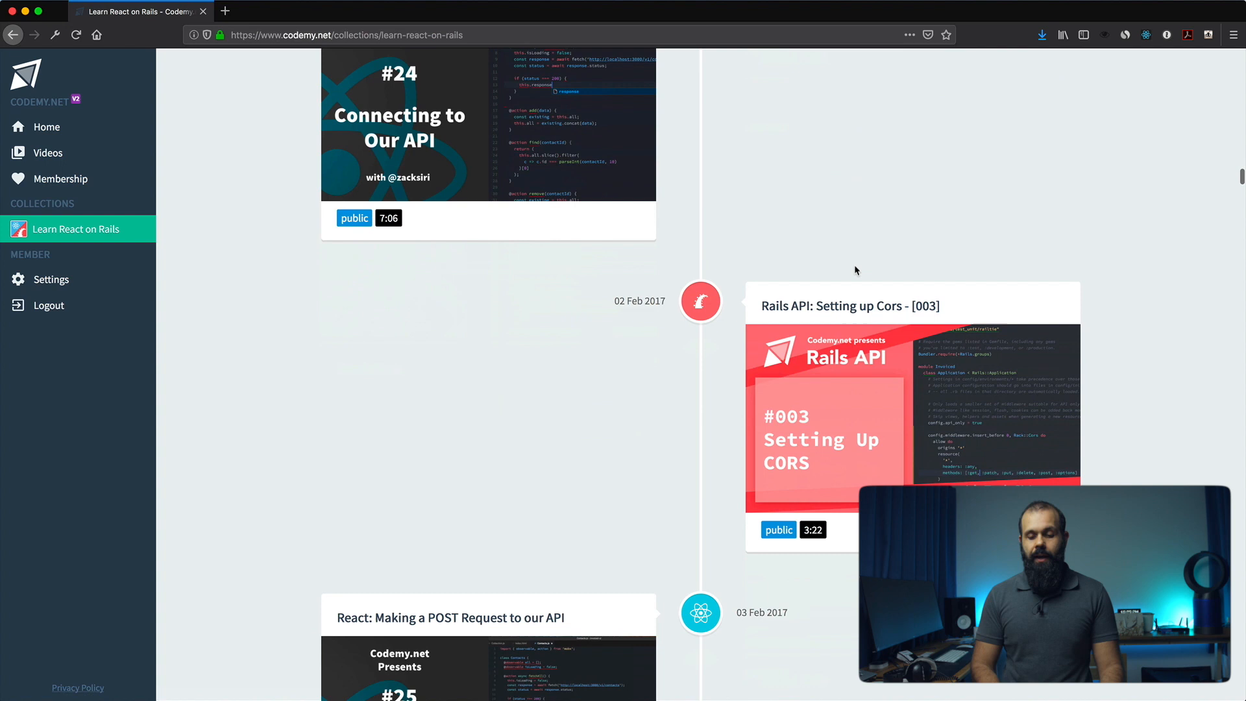
scroll("down", 3)
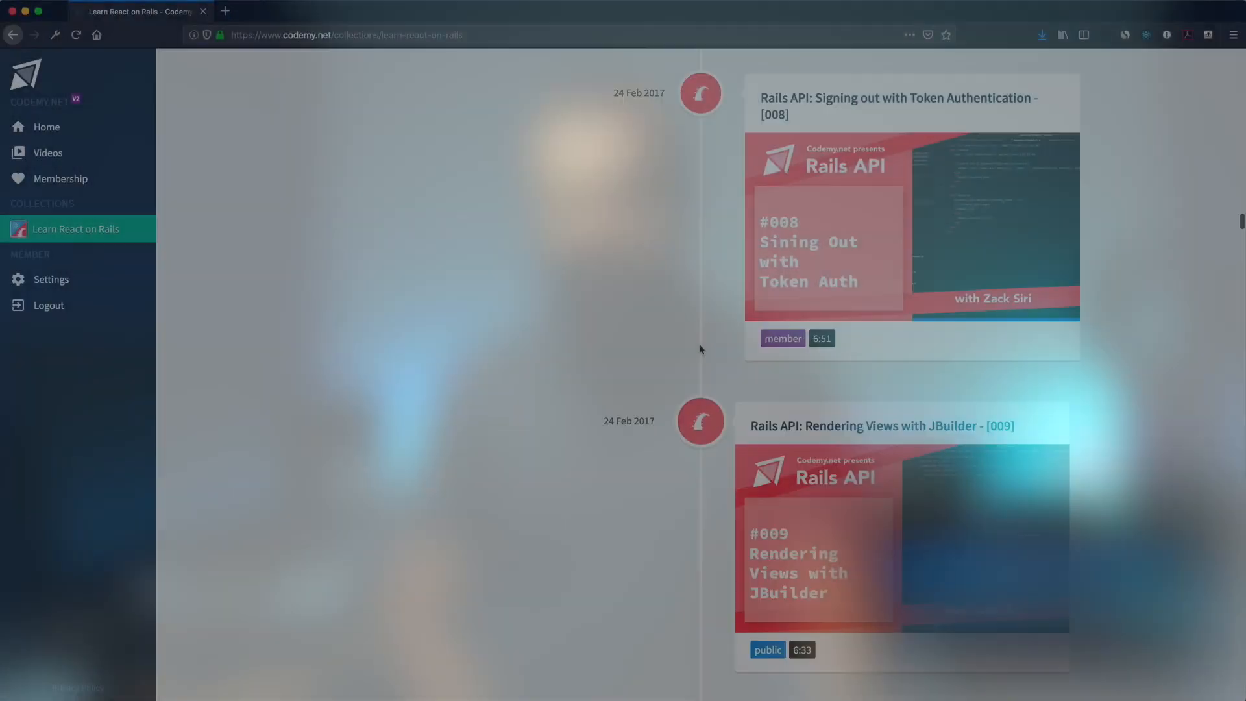
Open the '#9 Working with Events' episode with its video and numbered playlist.
scroll("down", 3)
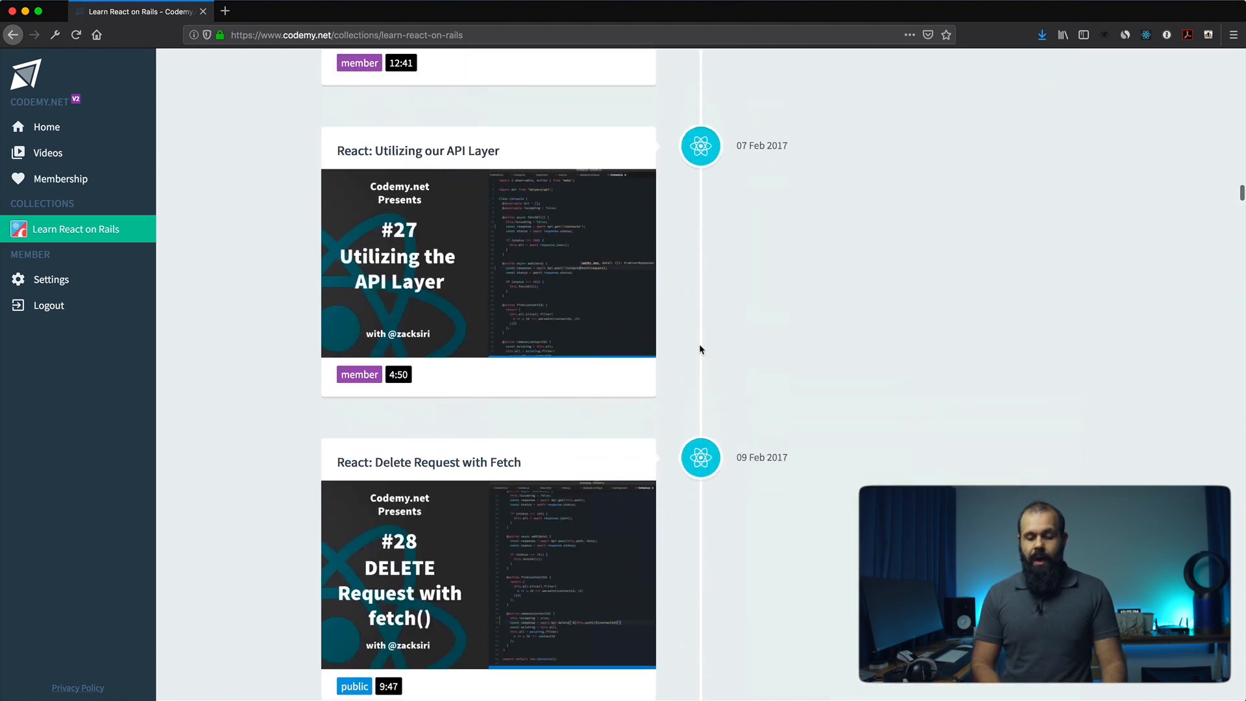
scroll("down", 3)
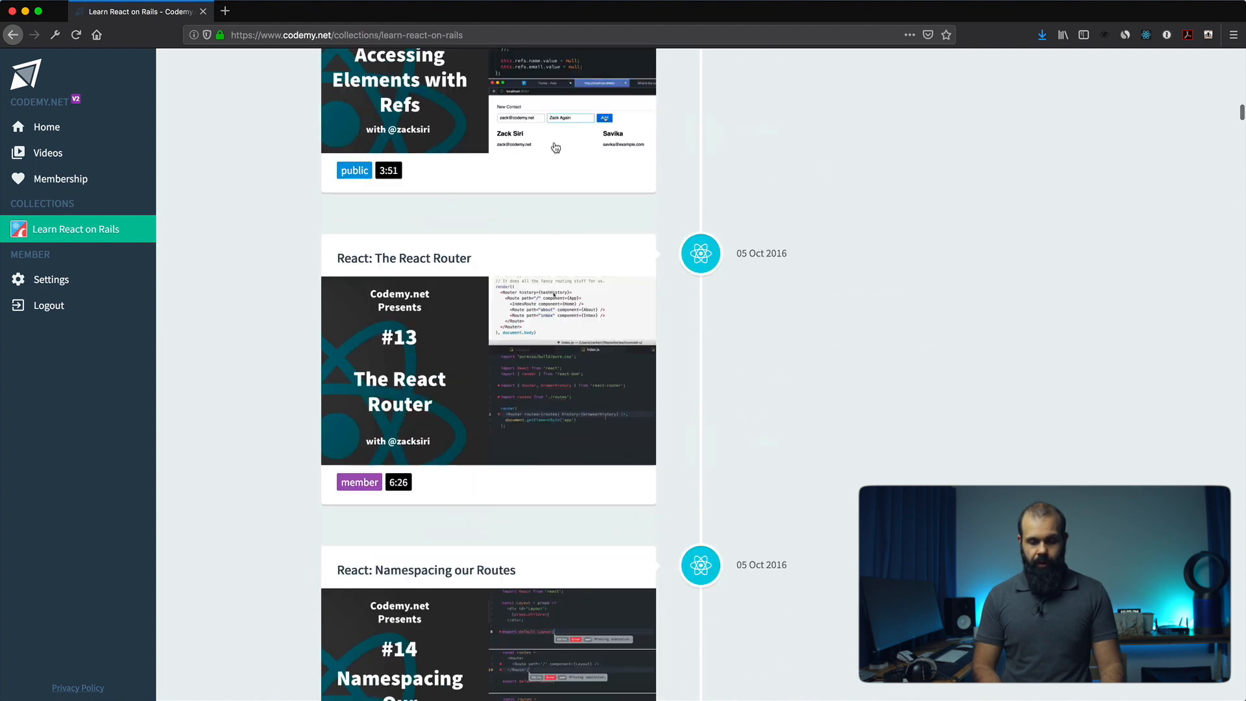
scroll("up", 3)
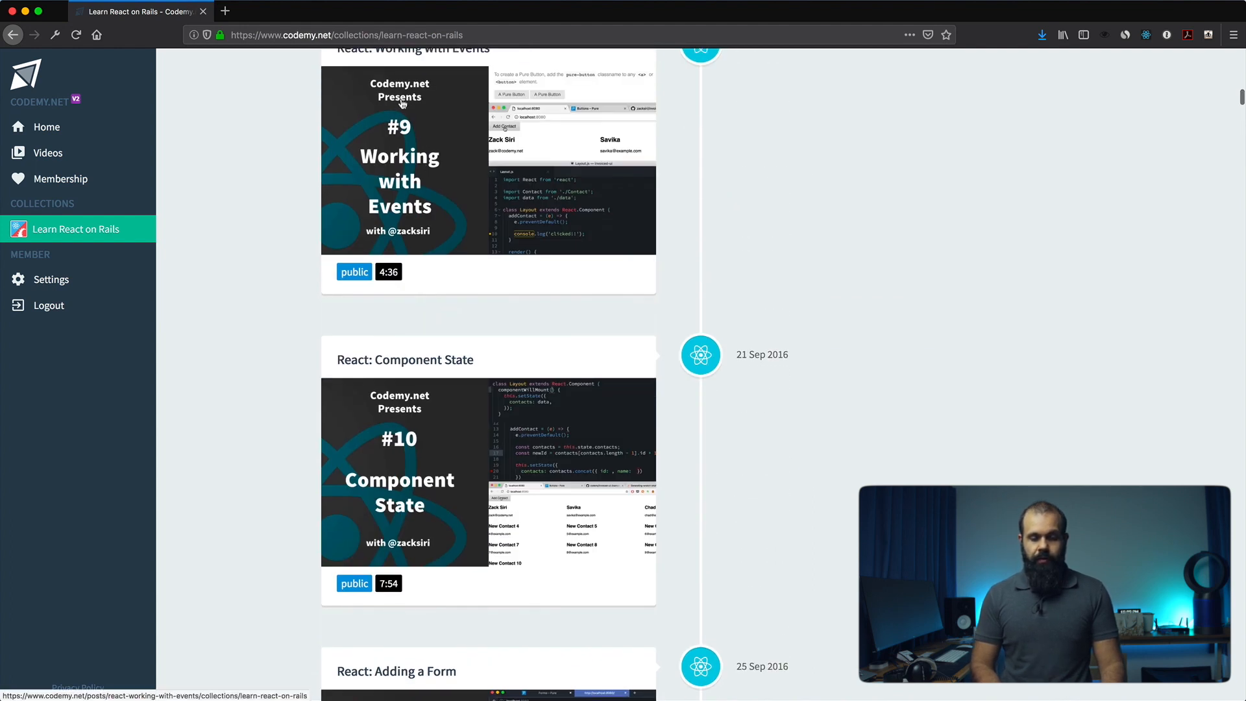
left_click(399, 159)
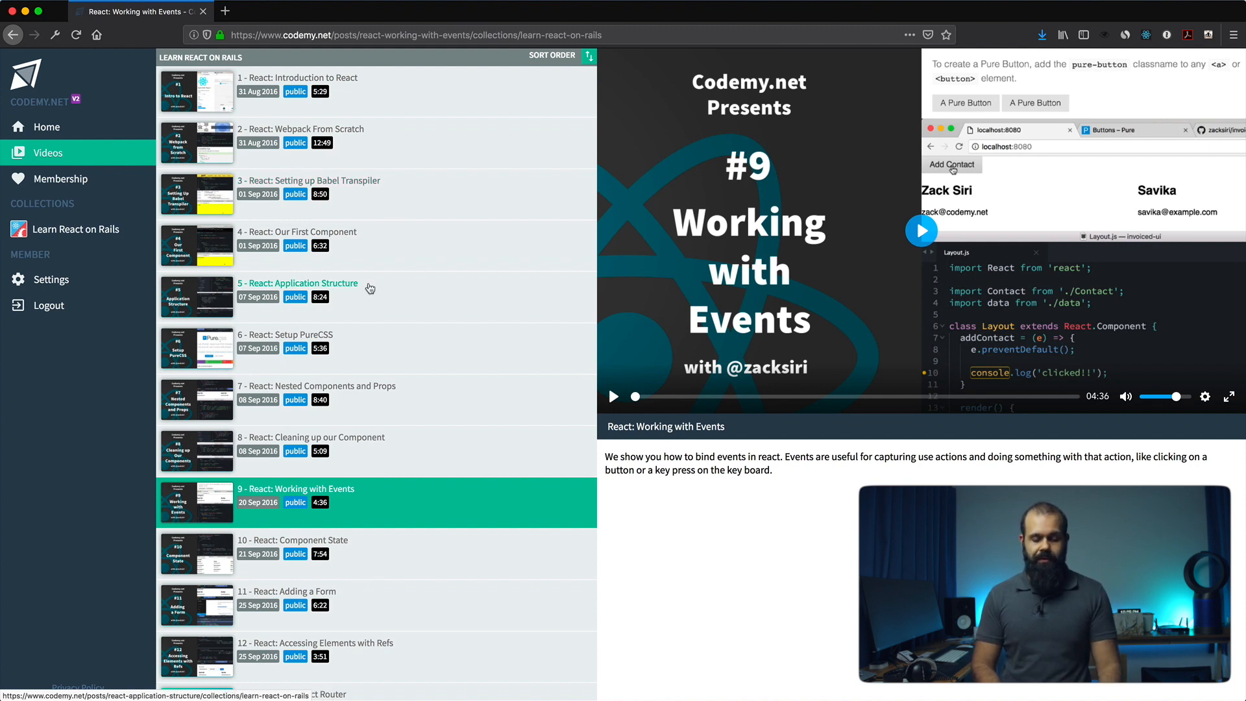
scroll("down", 3)
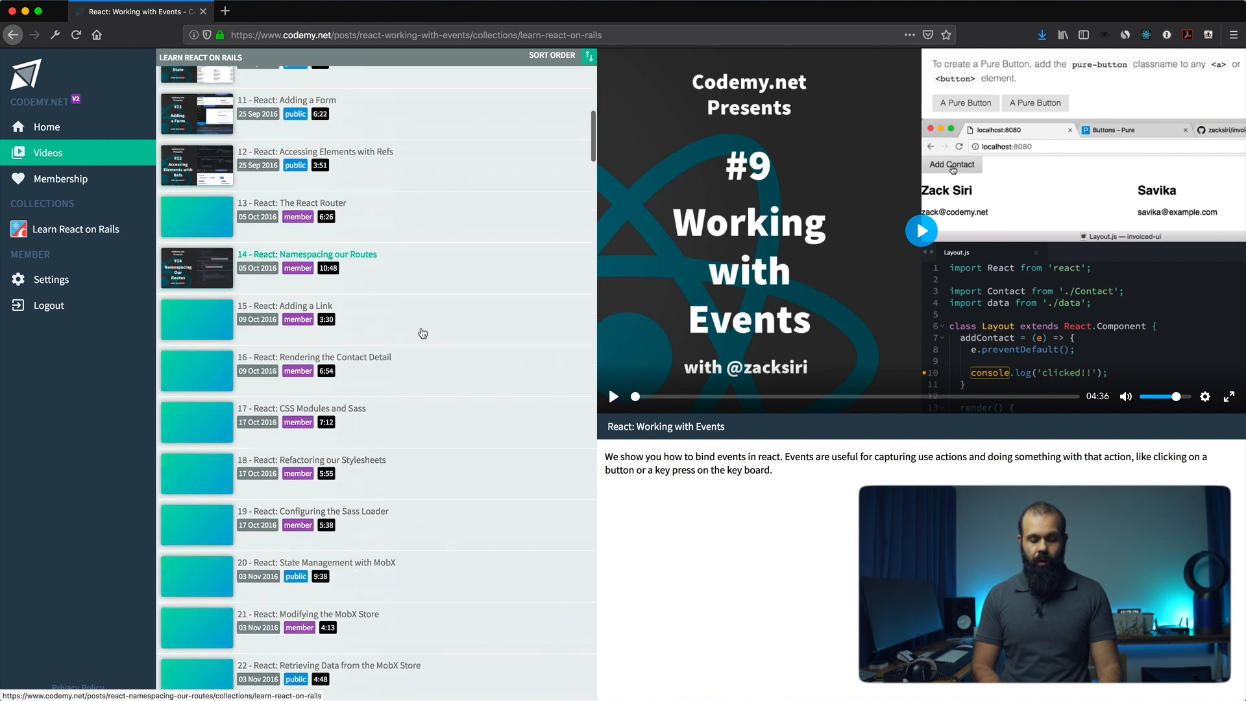
scroll("down", 3)
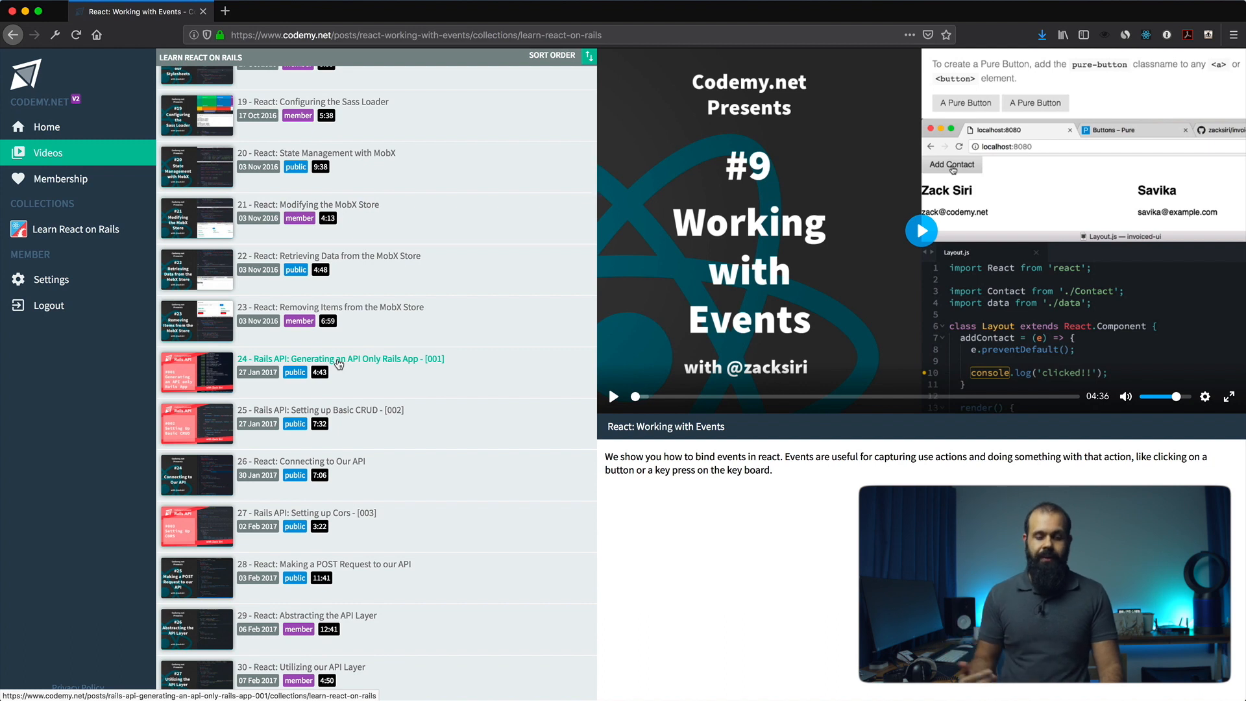
mouse_move(203, 387)
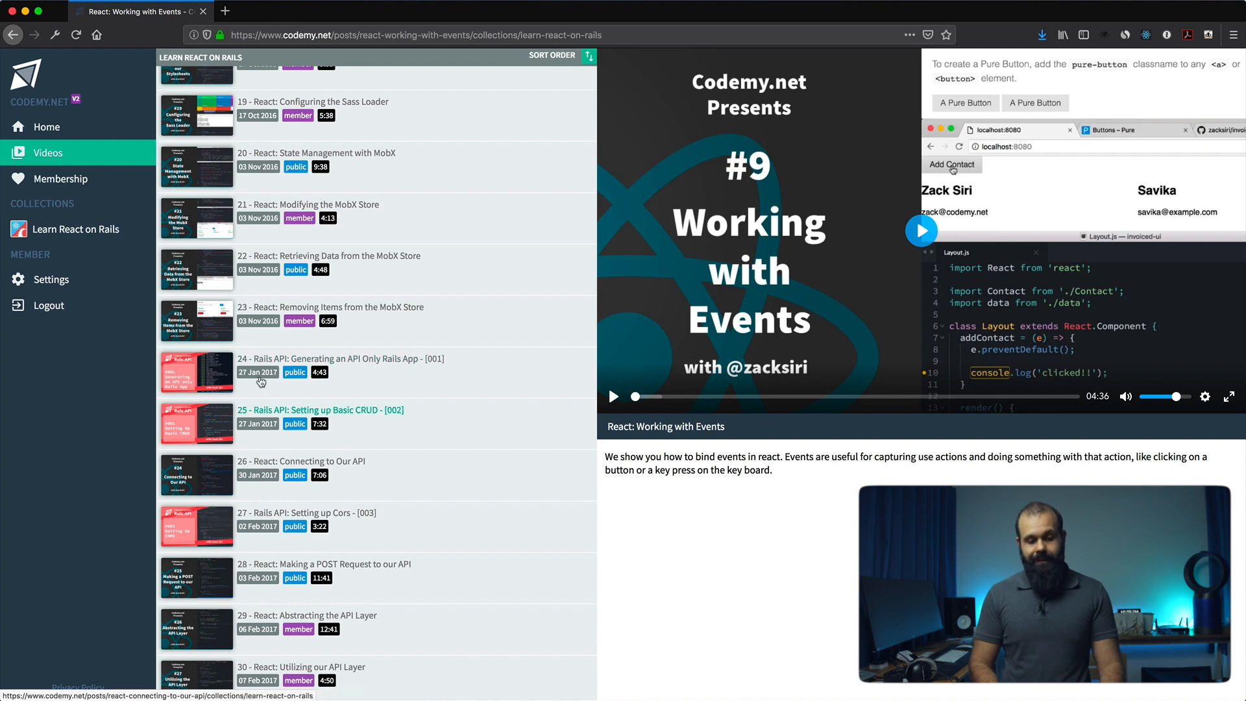
scroll("down", 3)
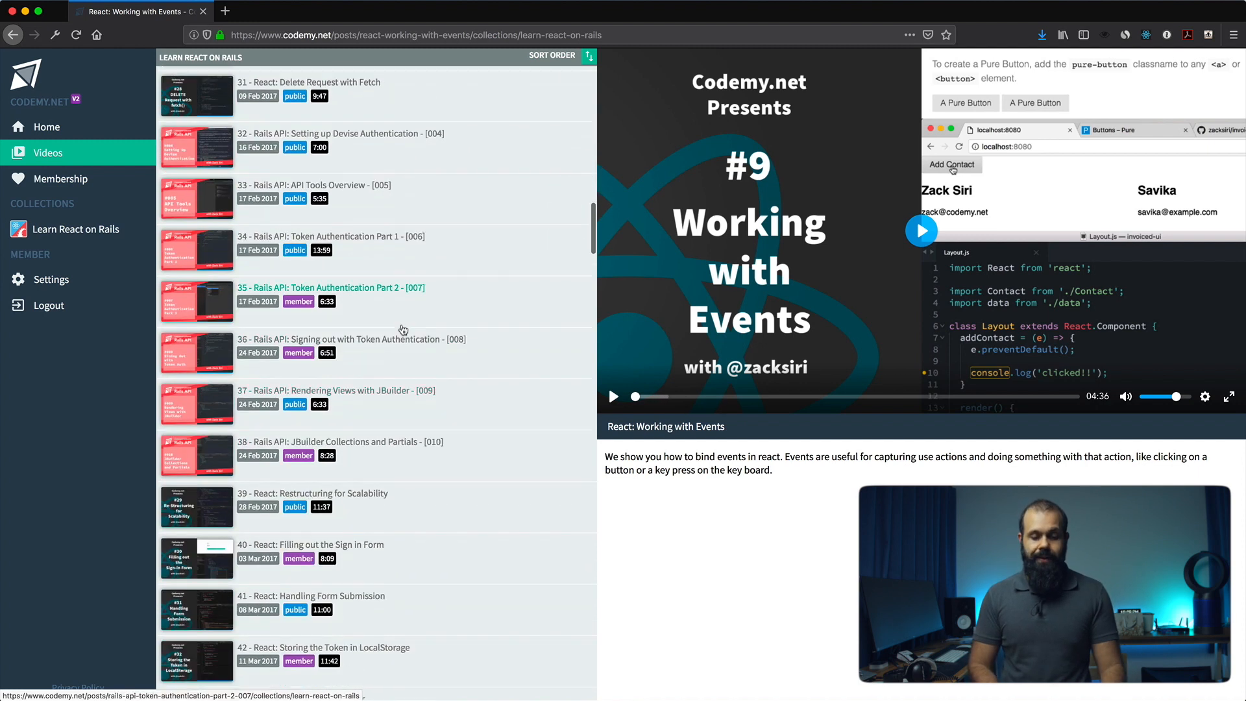
scroll("up", 3)
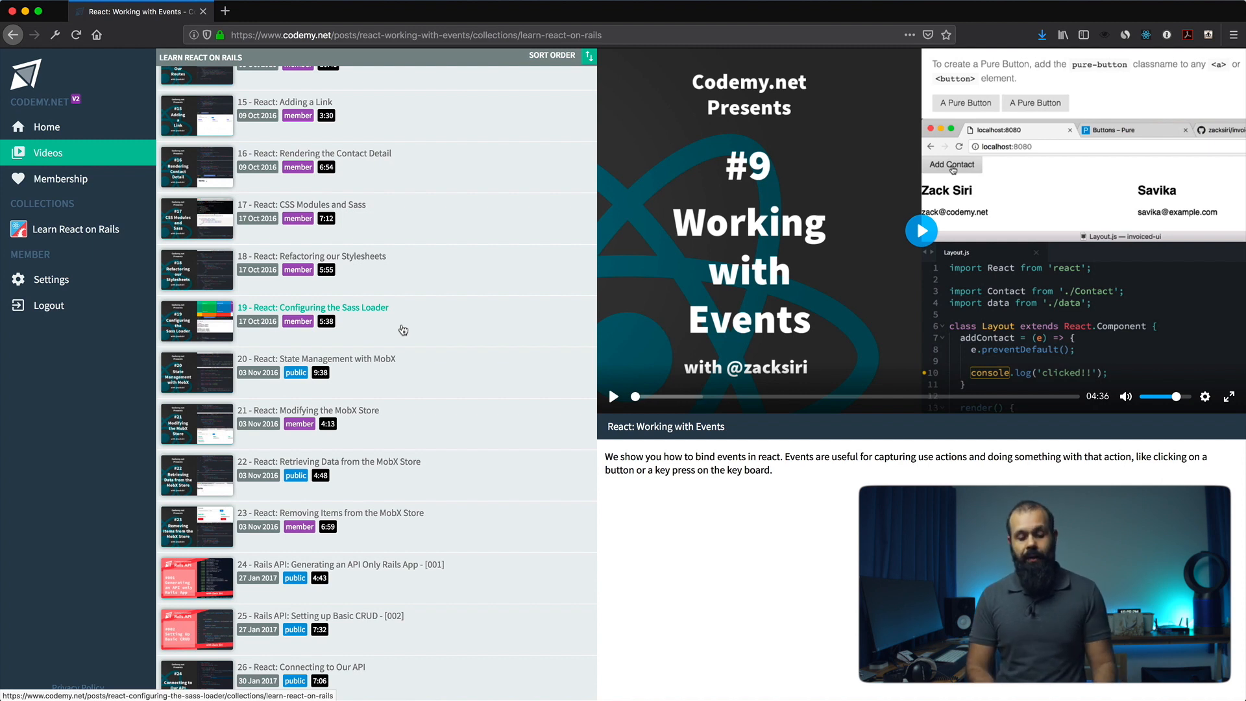
scroll("down", 3)
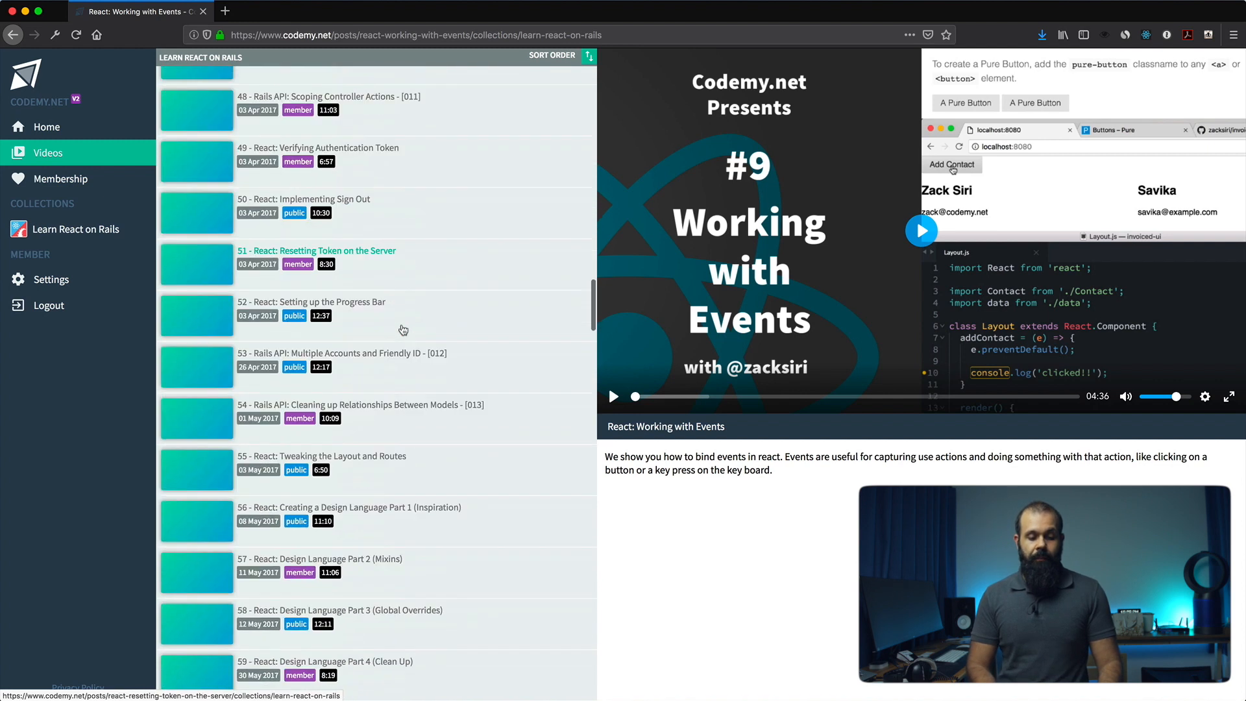
scroll("down", 3)
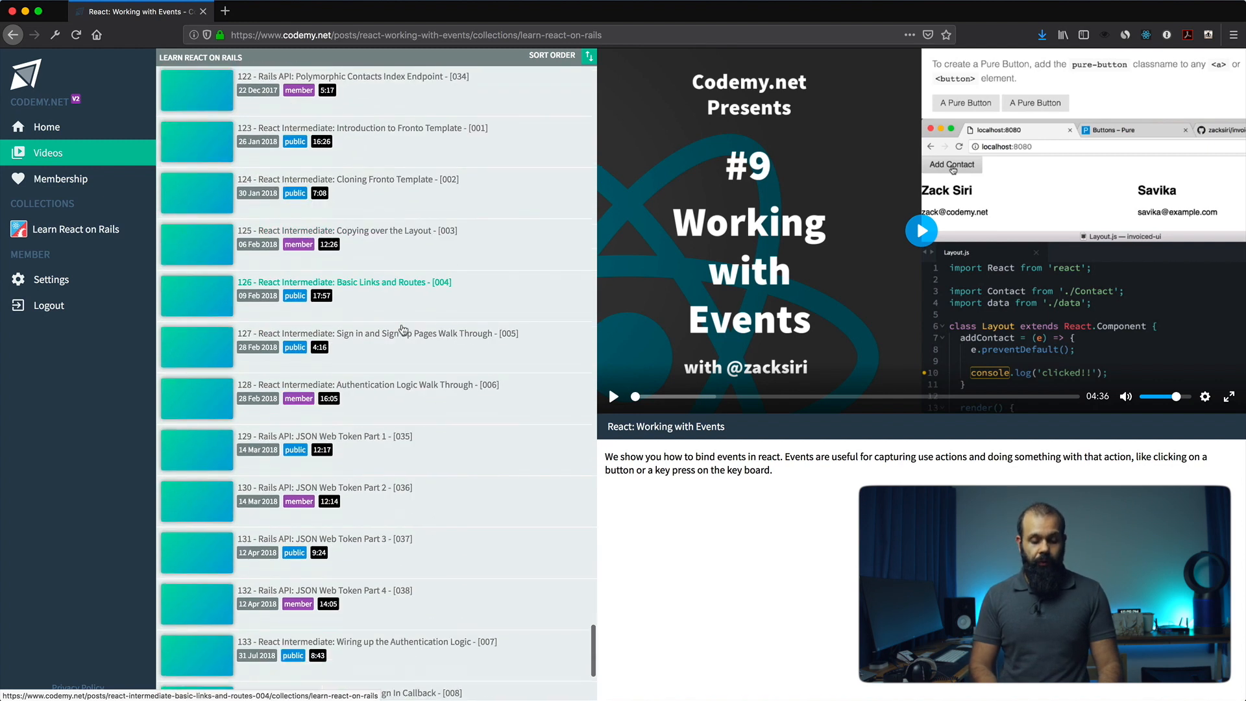
scroll("down", 3)
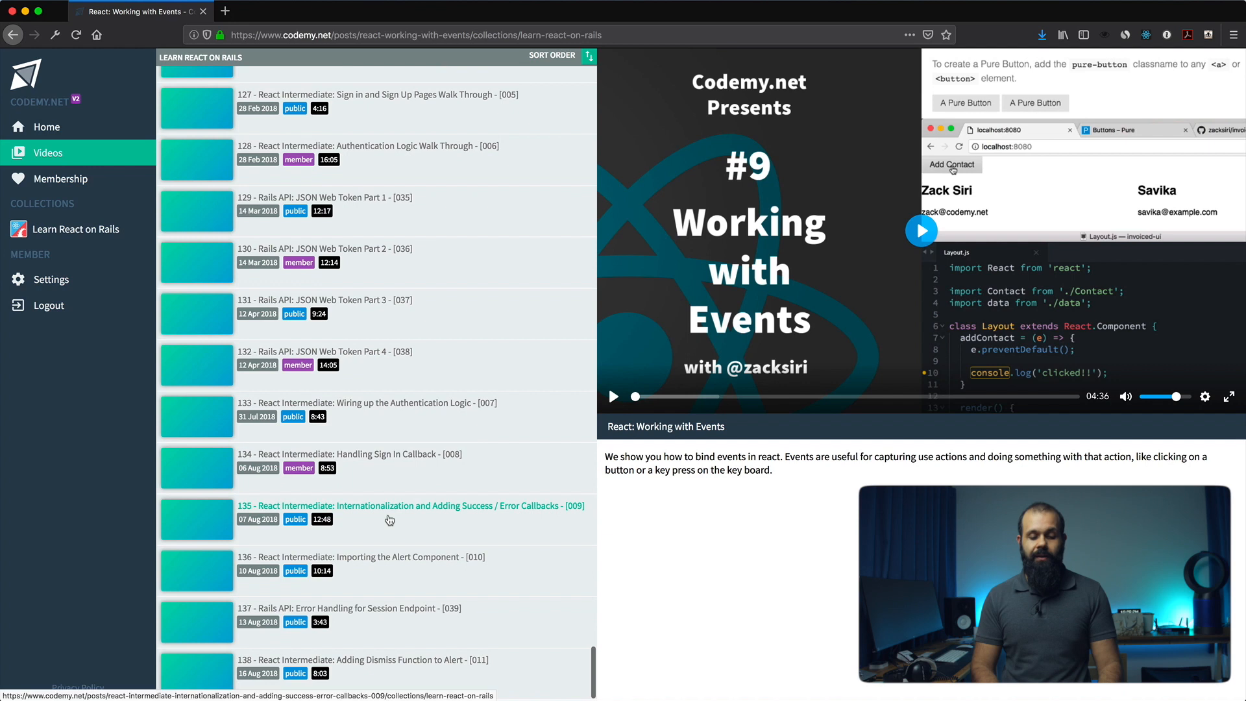
mouse_move(377, 203)
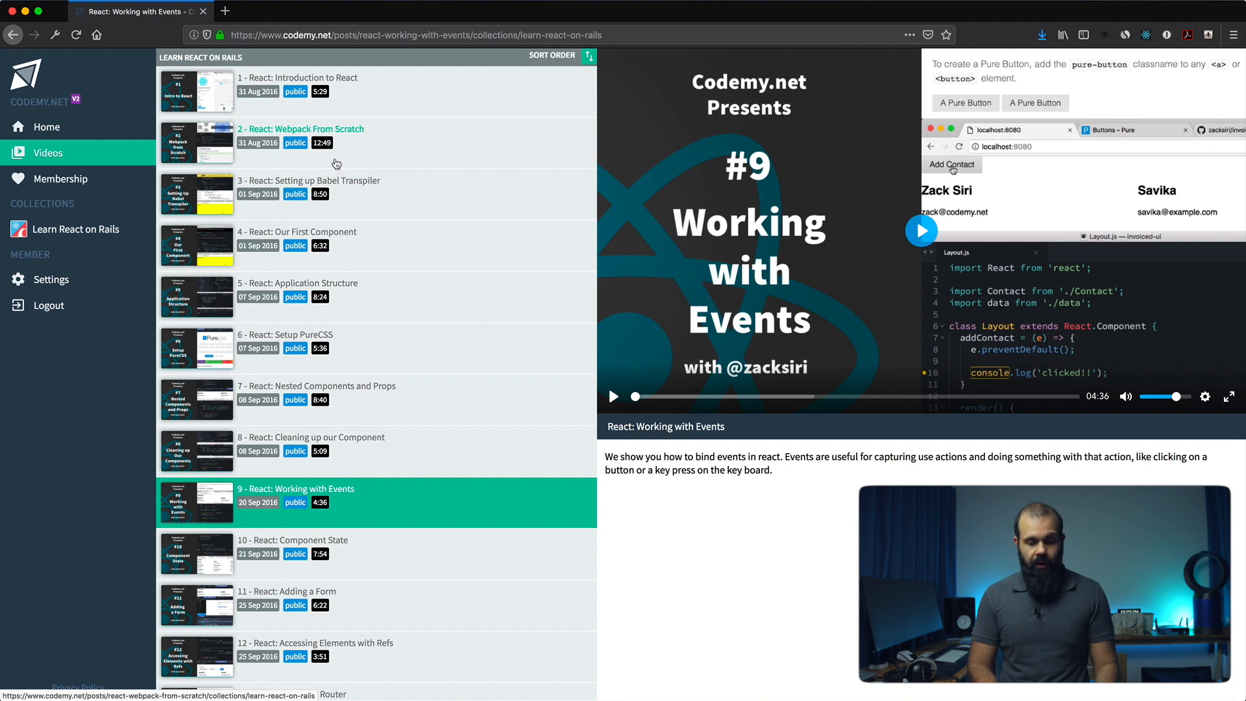
scroll("down", 3)
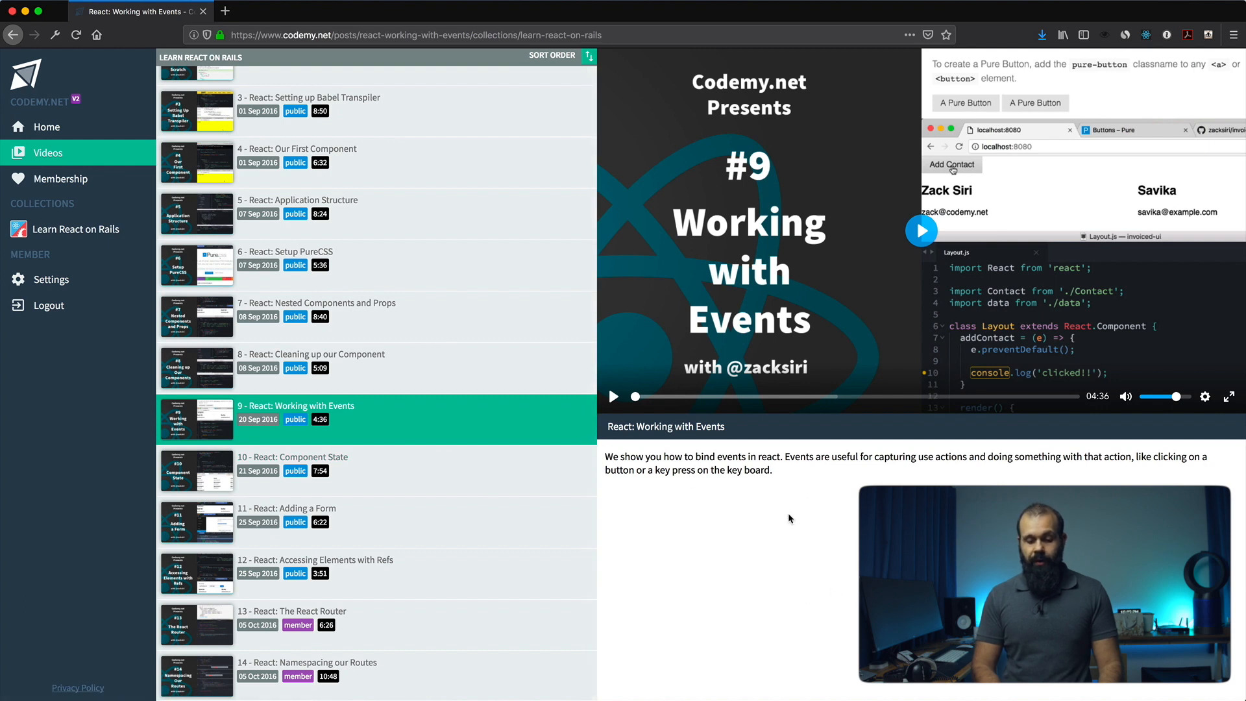
mouse_move(447, 389)
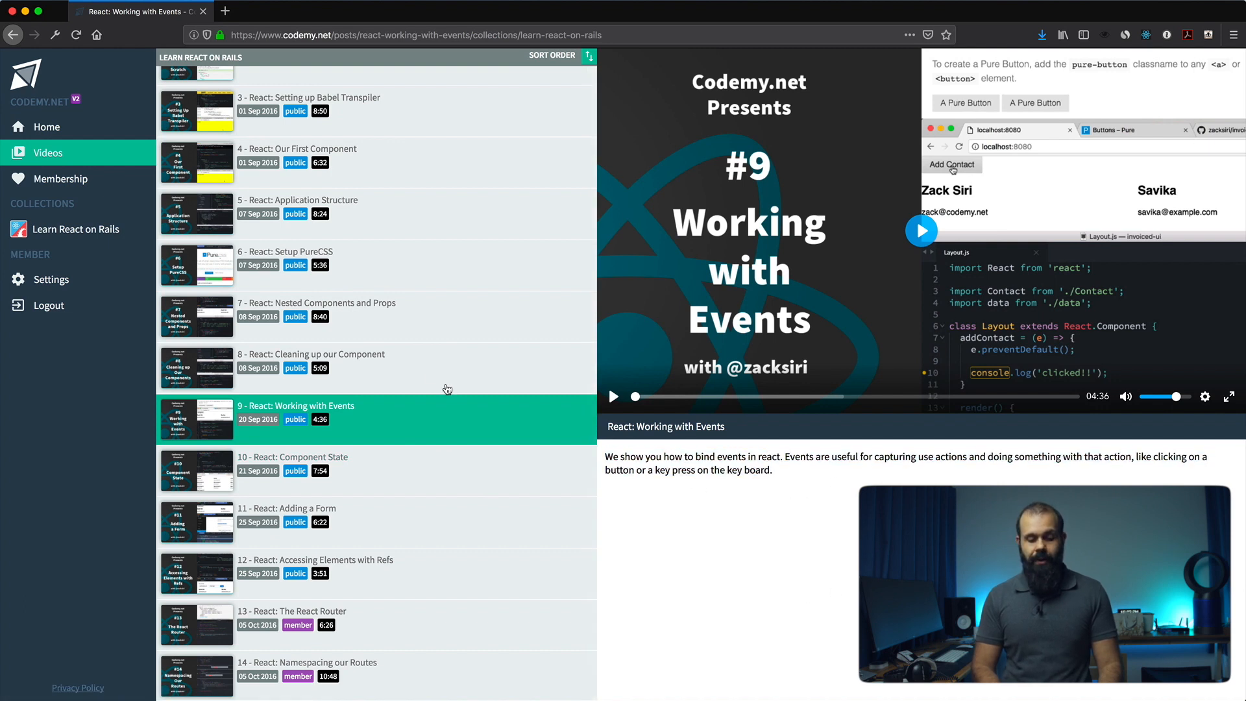
scroll("down", 3)
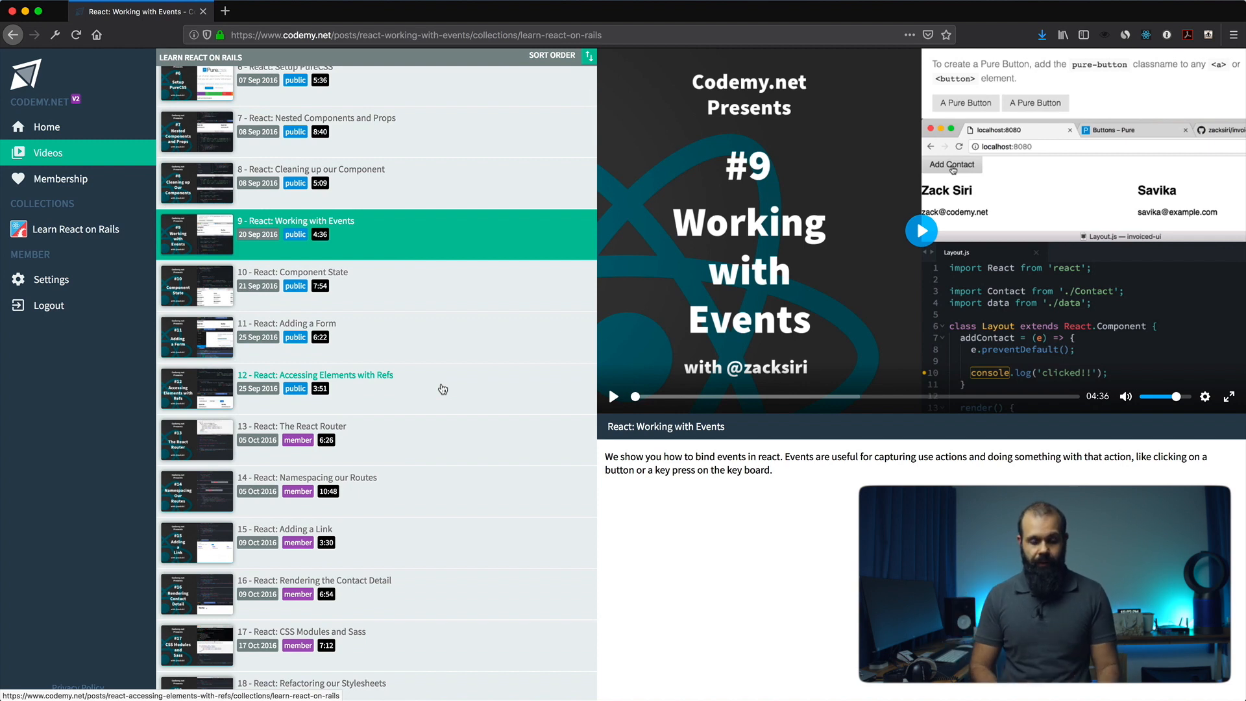
scroll("down", 3)
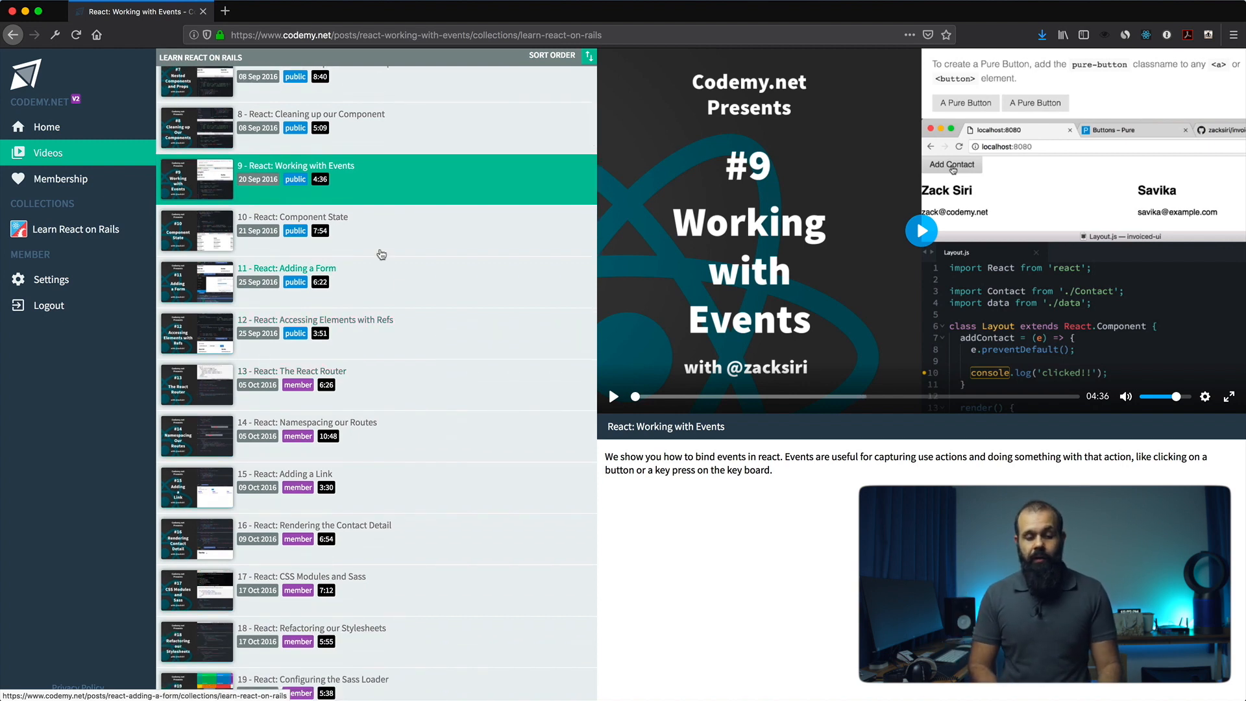